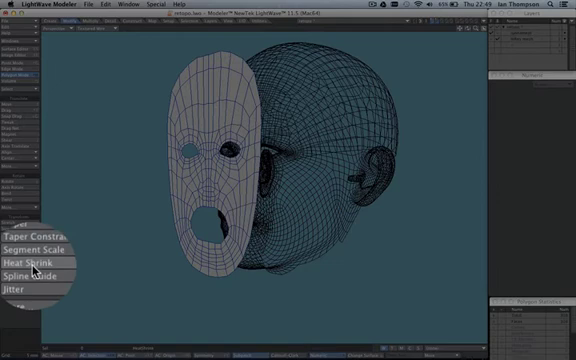
Activate Heat Shrink from the Modify tab to begin wrapping the face mesh onto the head
left_click(36, 260)
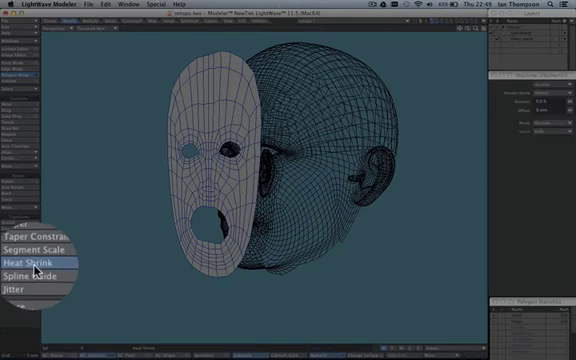
left_click(32, 262)
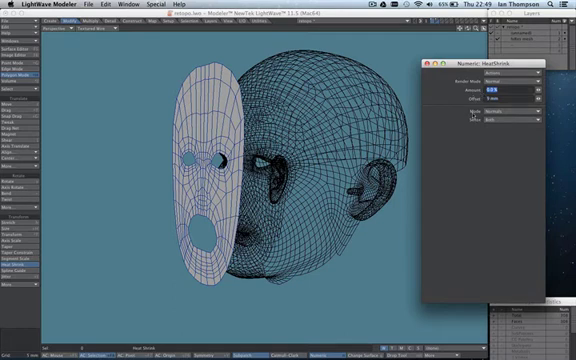
left_click(490, 94)
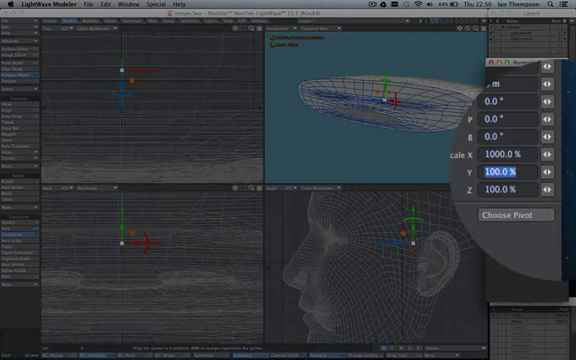
Enter 10 in the numeric panel, giving an offset of about 10 m
type("10 m")
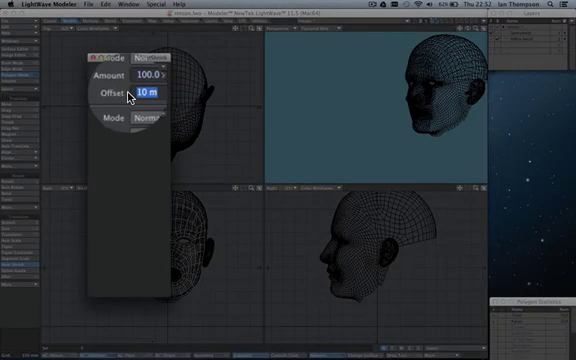
Set the Heat Shrink offset to 5m so the face mesh conforms to the head
type("5m")
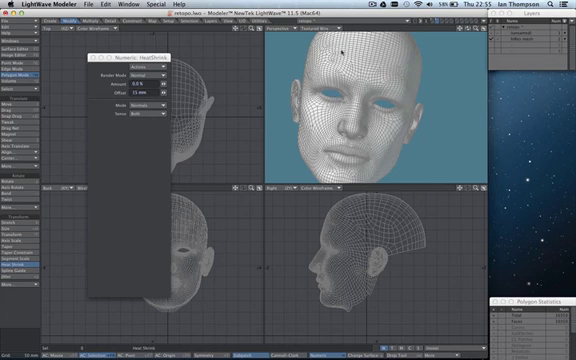
mouse_move(394, 144)
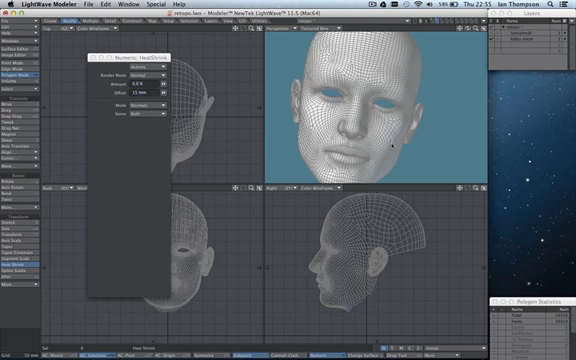